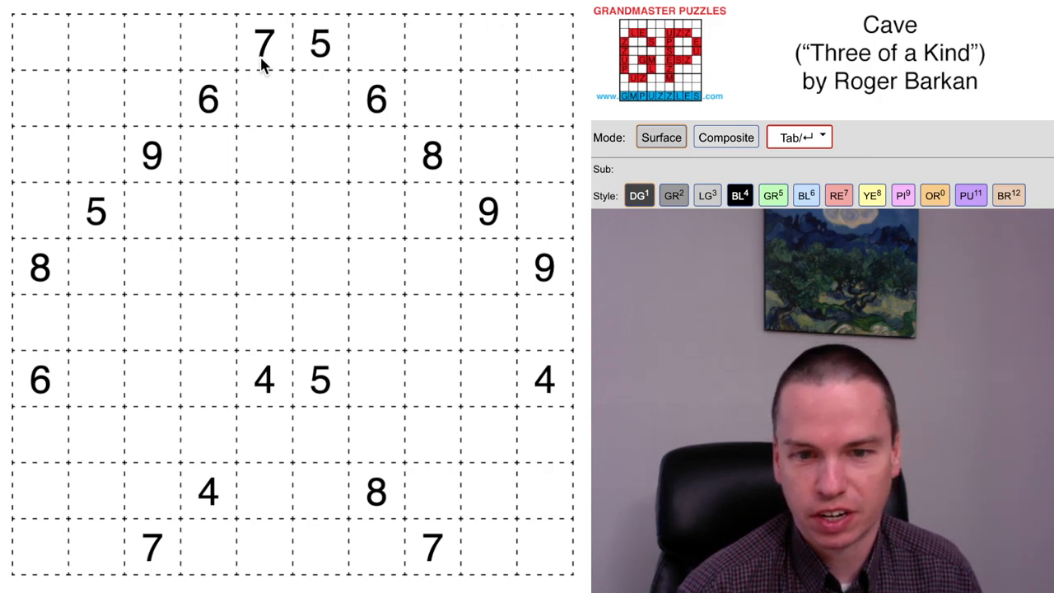
mouse_move(320, 89)
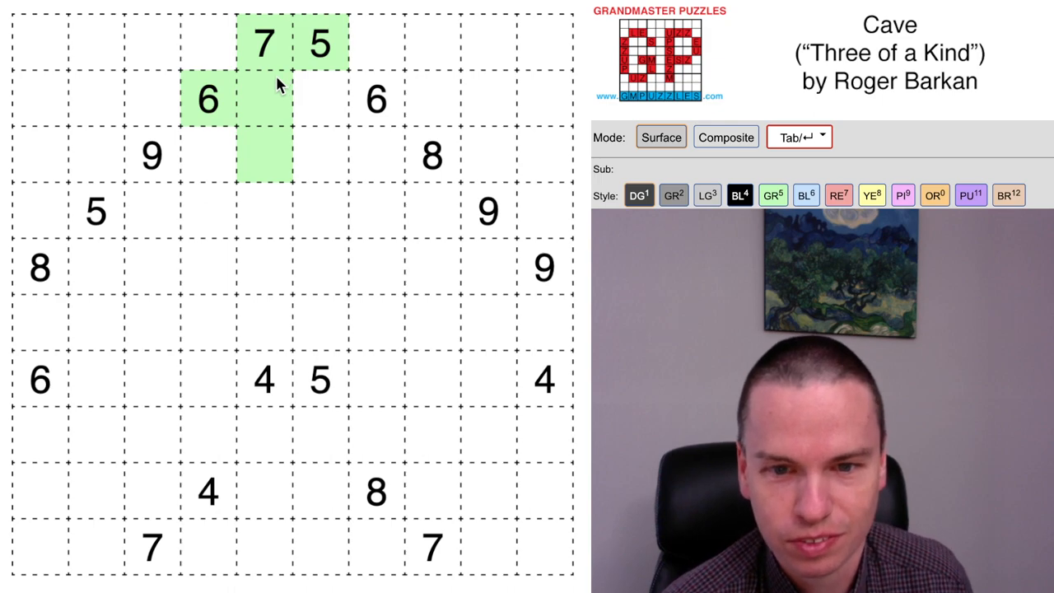
Shade the cave row from the right 9 across to the left 8 clue green
click(543, 267)
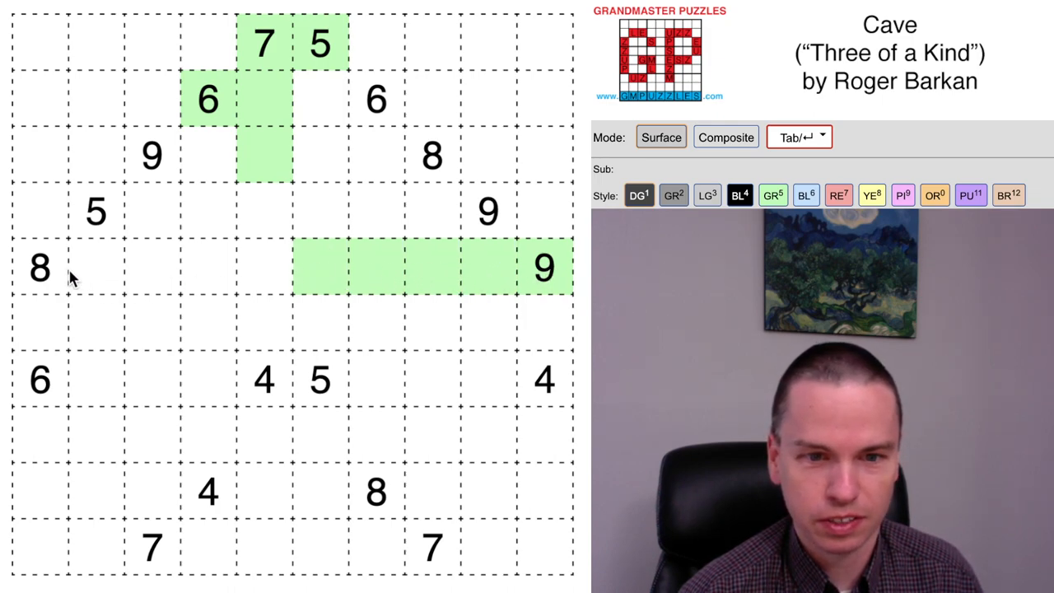
click(39, 267)
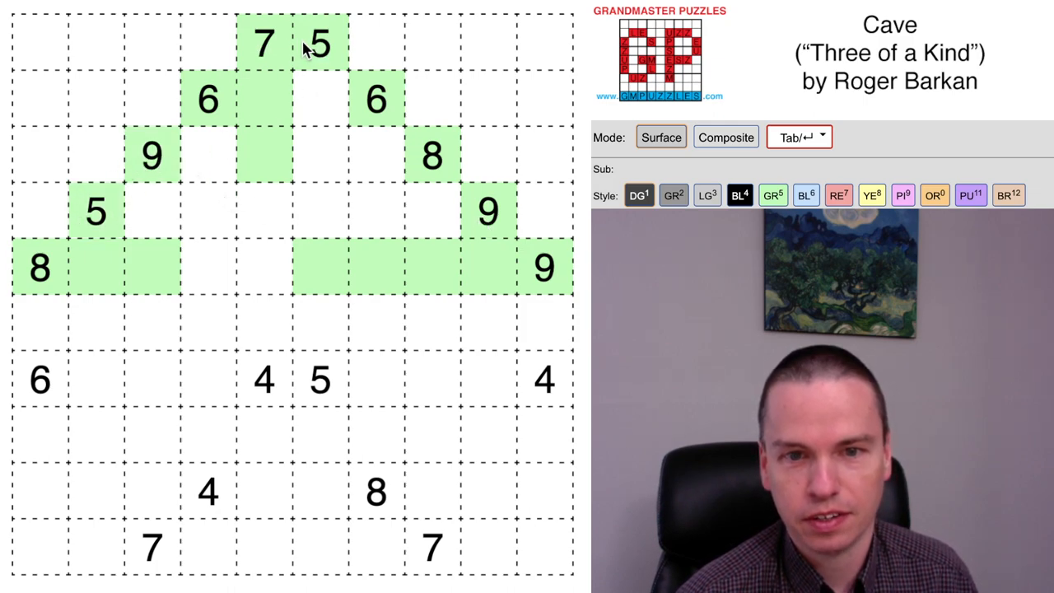
mouse_move(321, 333)
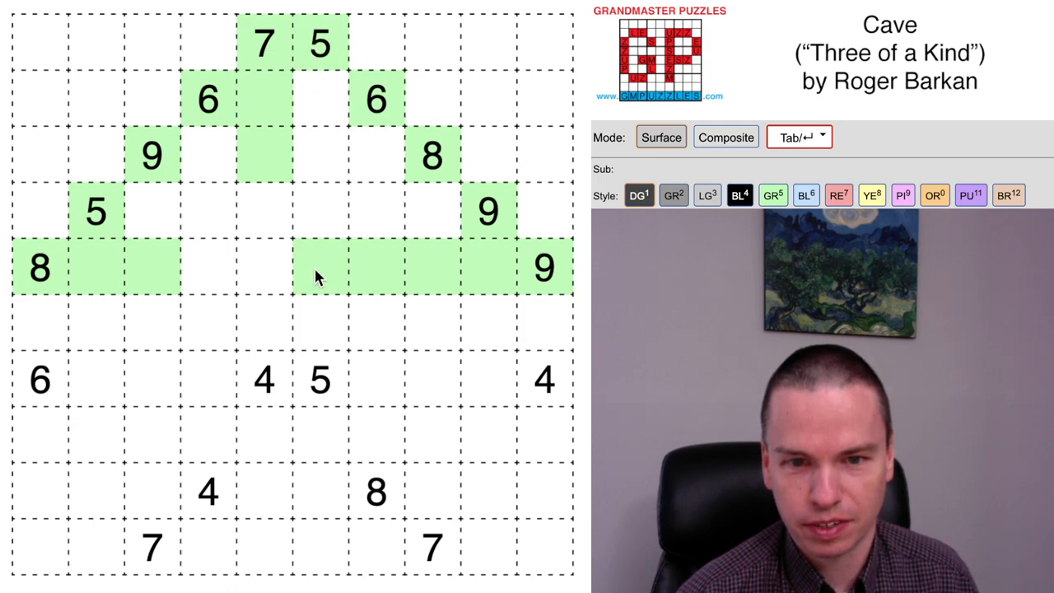
Paint the L-shaped dark wall under the top 5 and shade the cell right of that 5 green
click(319, 215)
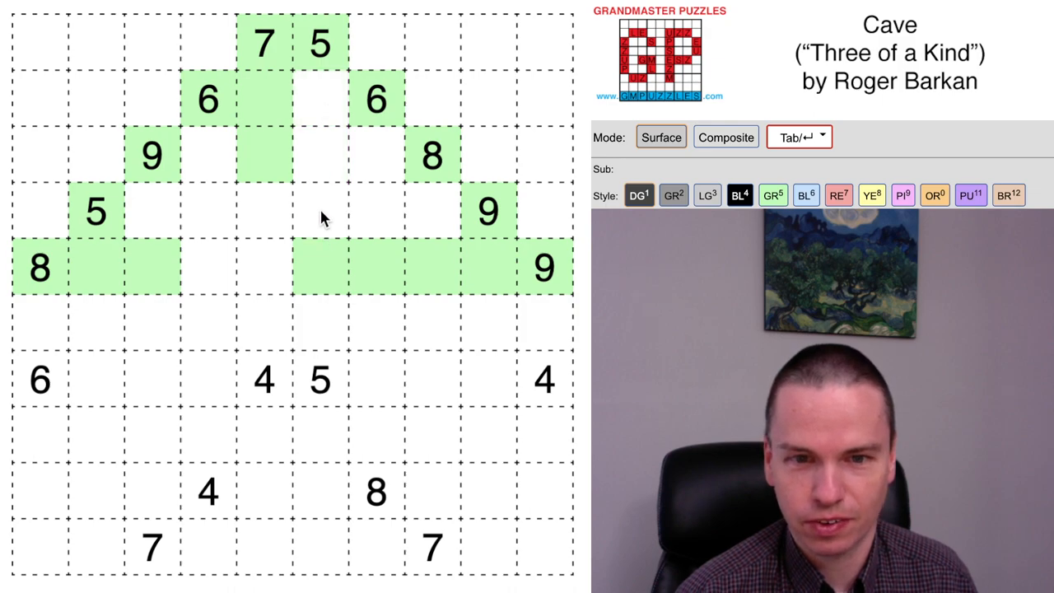
click(319, 211)
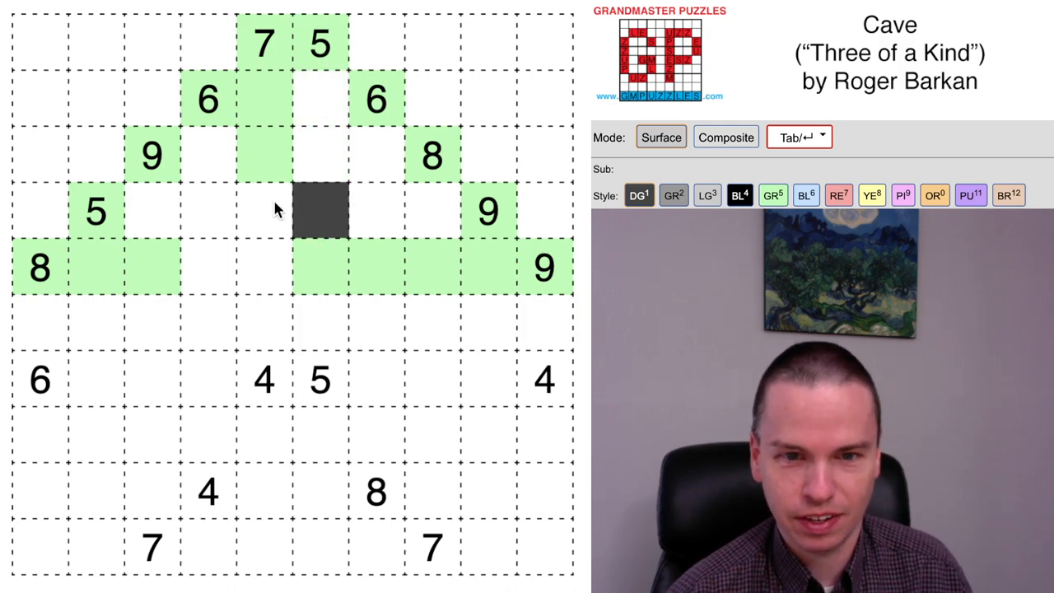
click(264, 211)
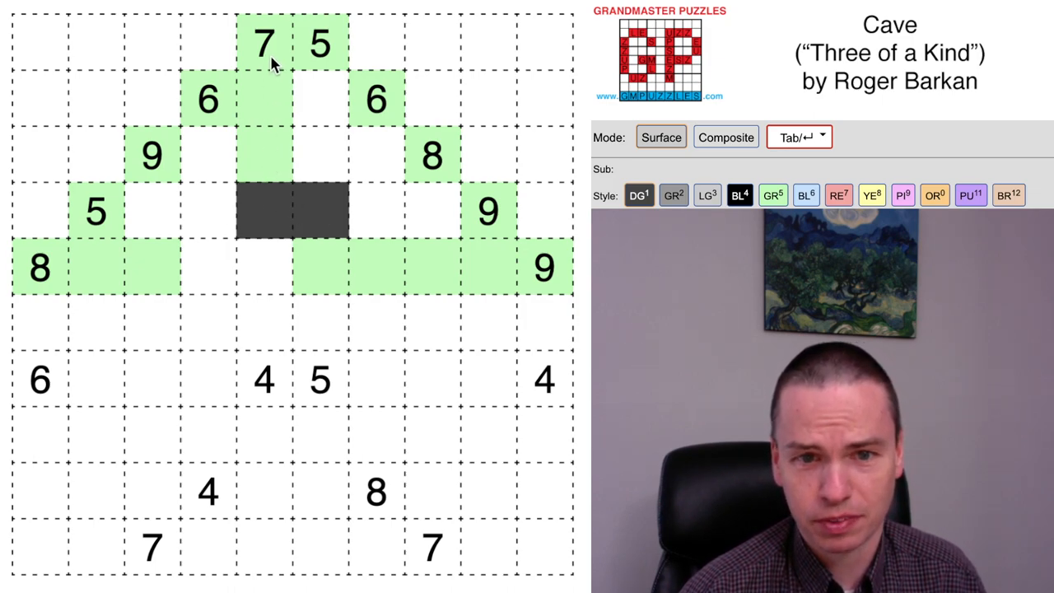
click(319, 99)
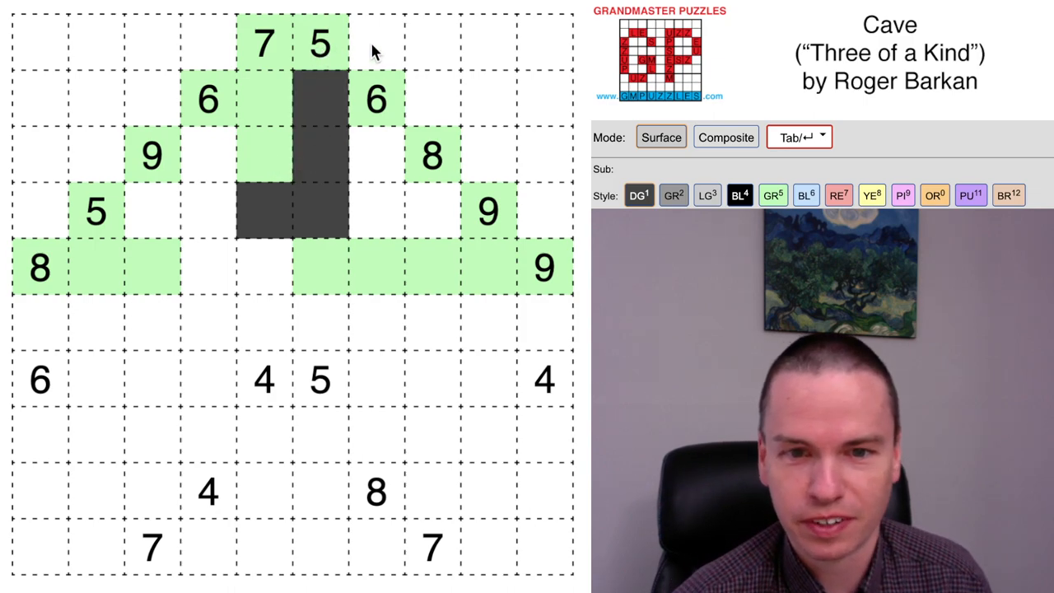
click(375, 43)
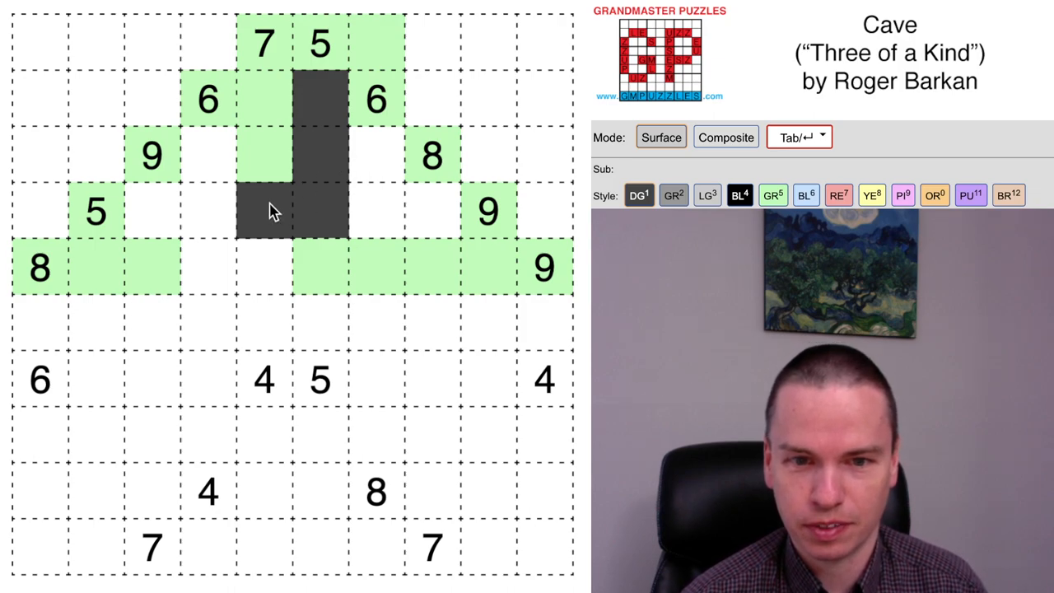
mouse_move(326, 205)
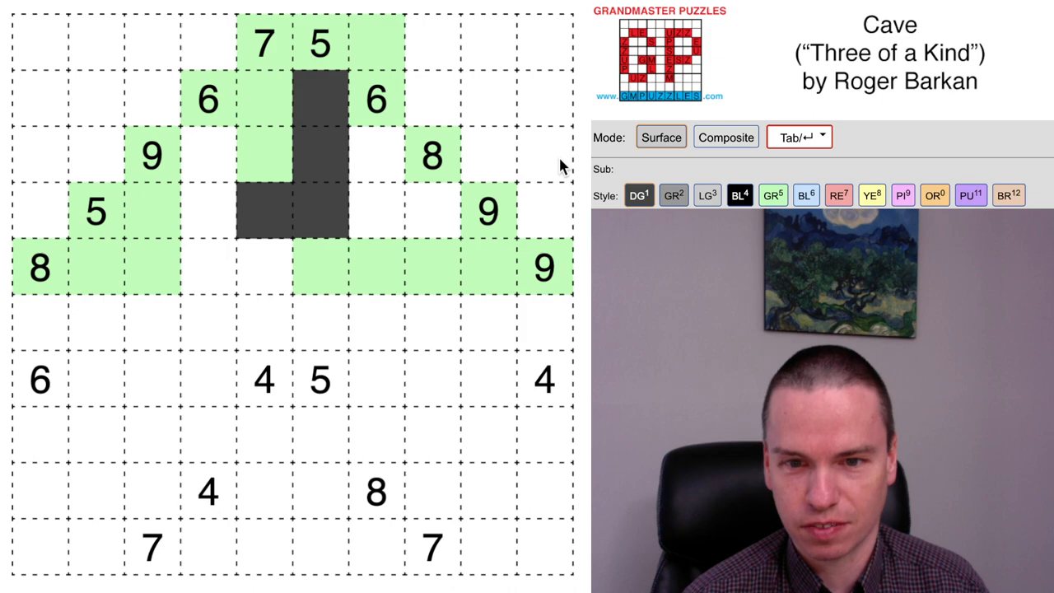
Extend green cave near the right 8, below the right 9, and down to the middle 4 and 5
click(431, 210)
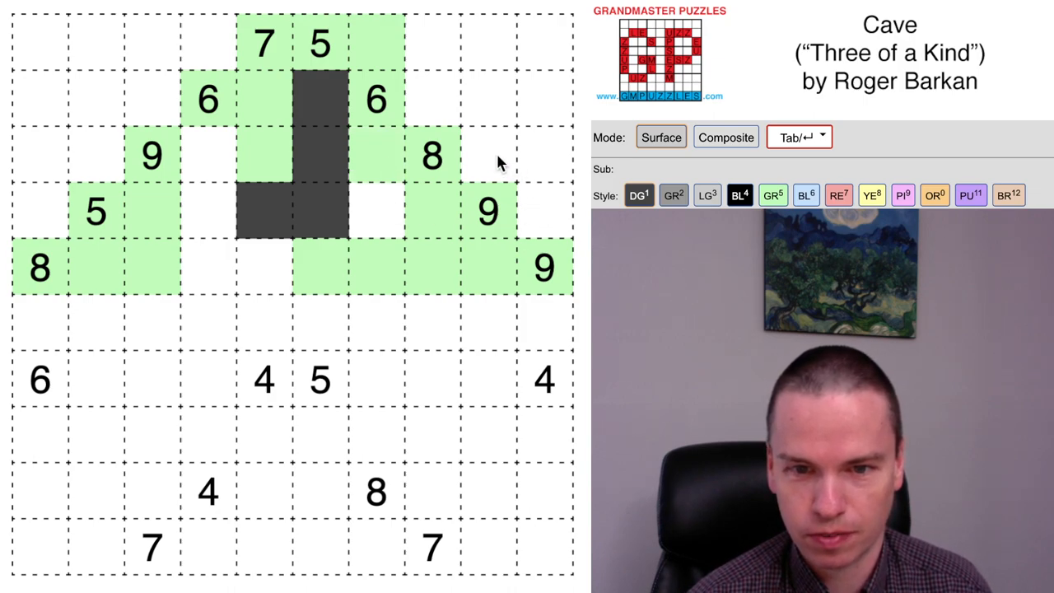
click(486, 322)
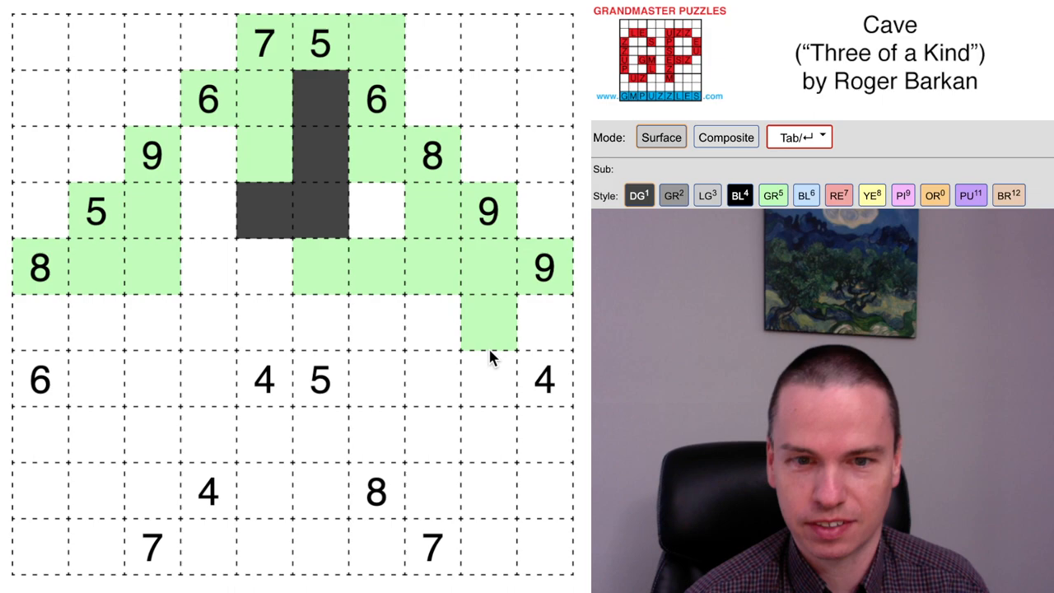
click(319, 379)
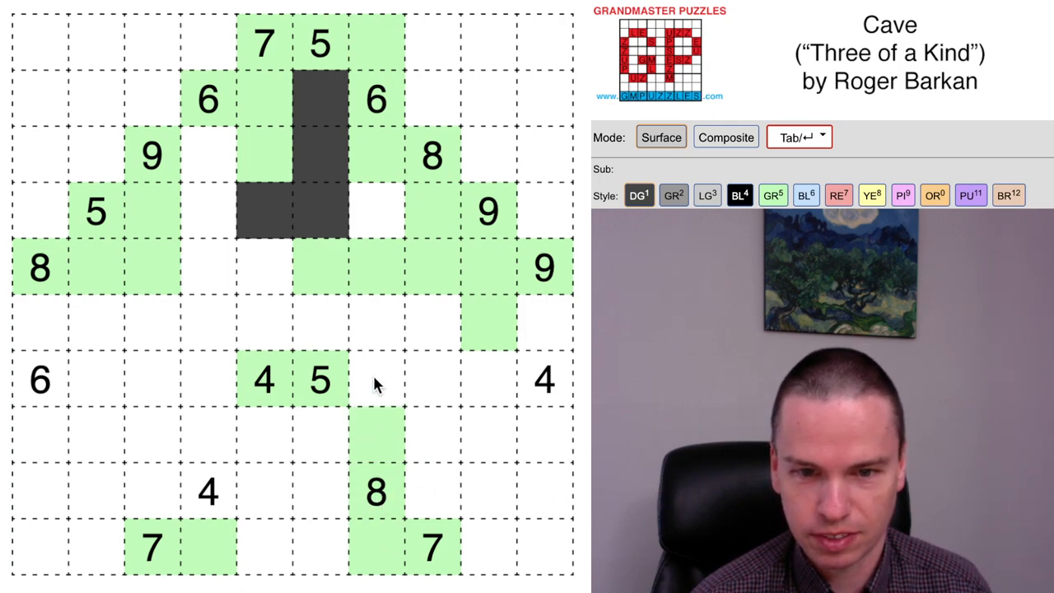
click(376, 379)
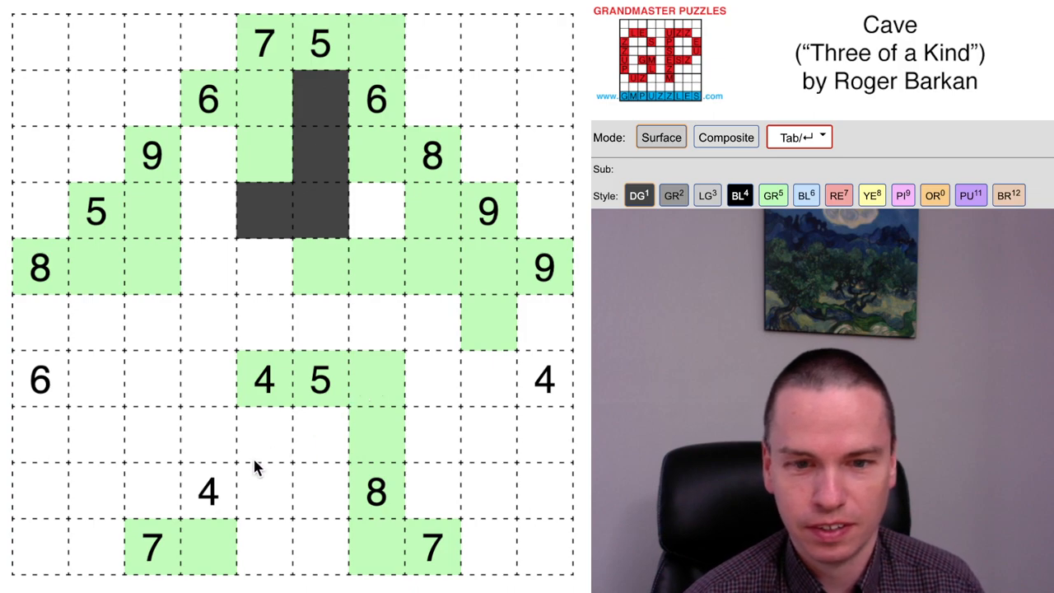
mouse_move(293, 412)
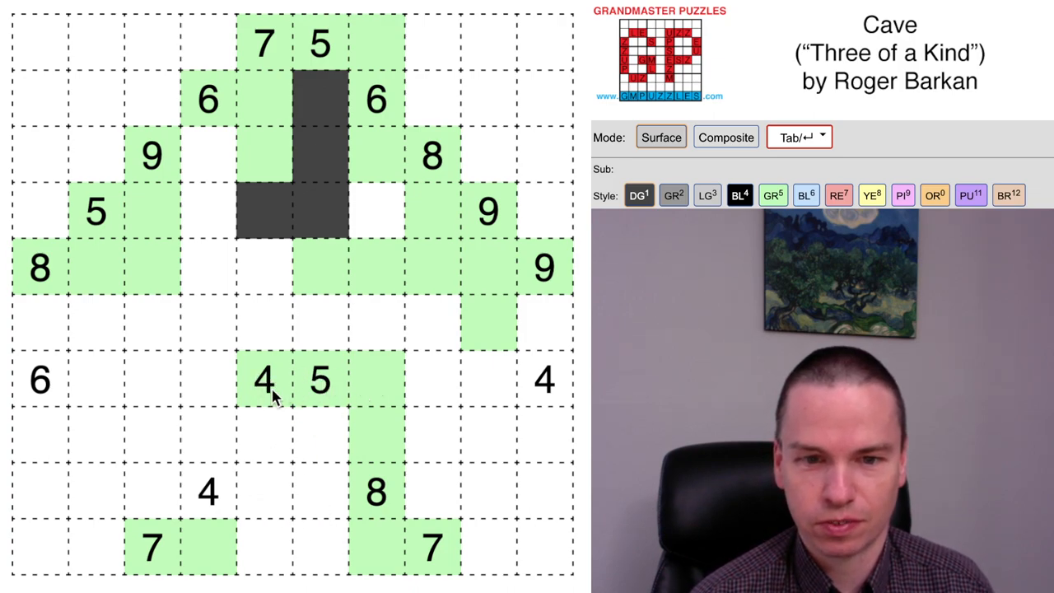
Tint two cells under the cave row blue and place cross marks on undecided cells in Composite mode
click(319, 436)
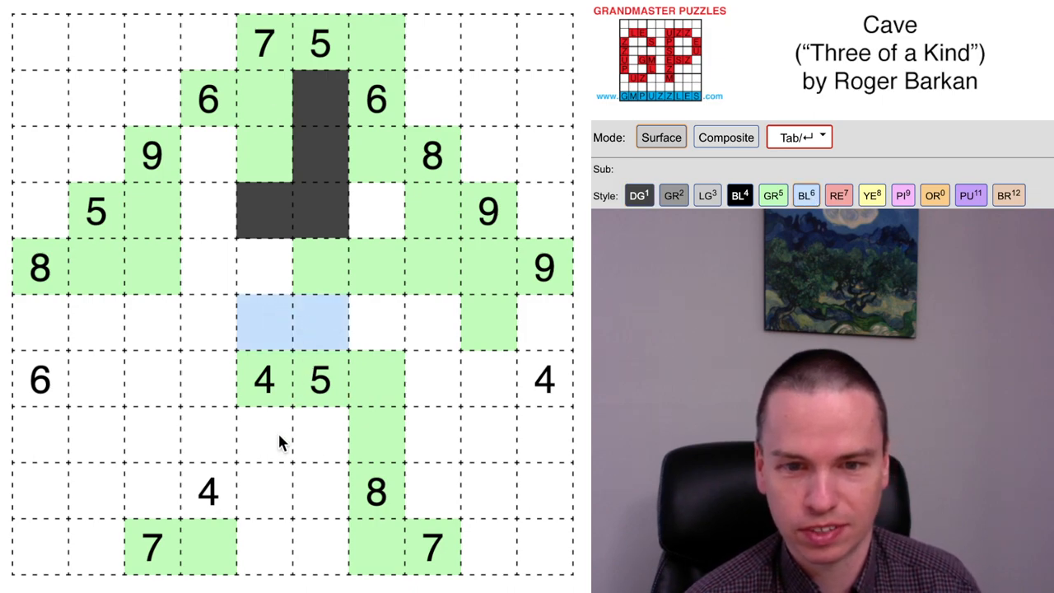
click(725, 137)
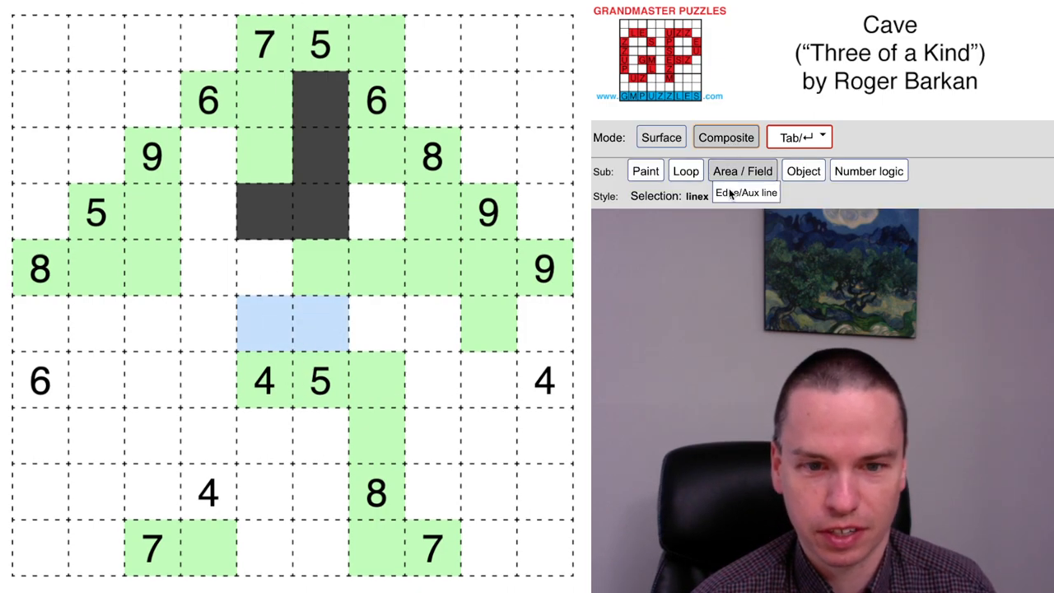
click(180, 379)
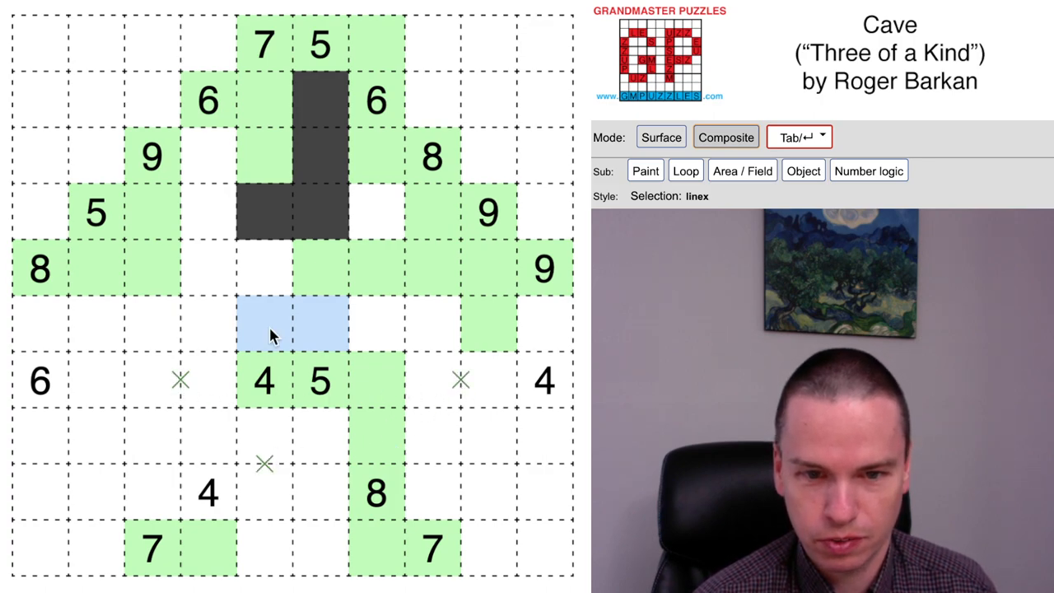
click(264, 295)
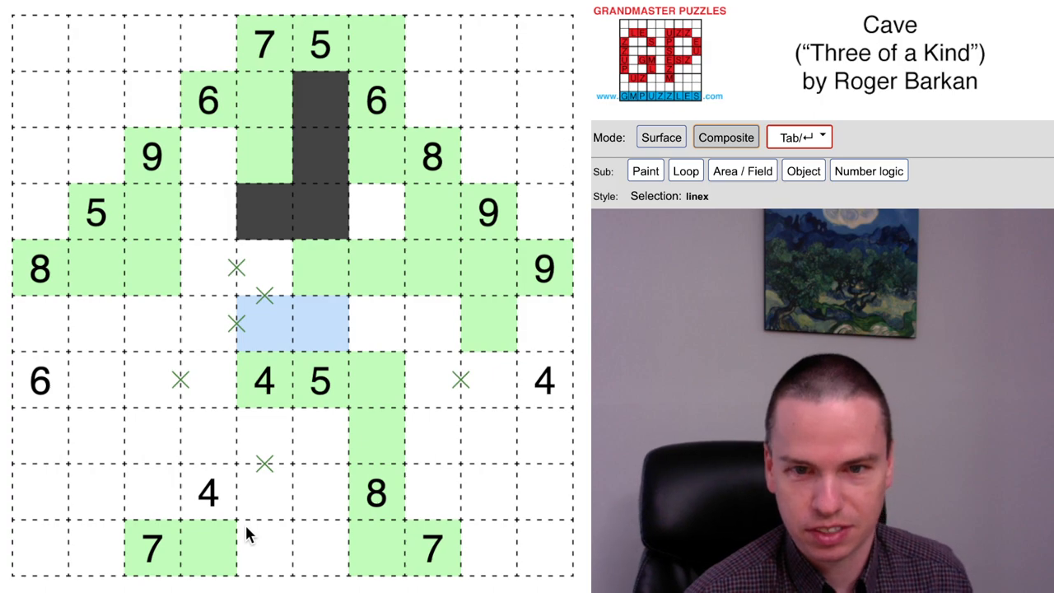
mouse_move(382, 90)
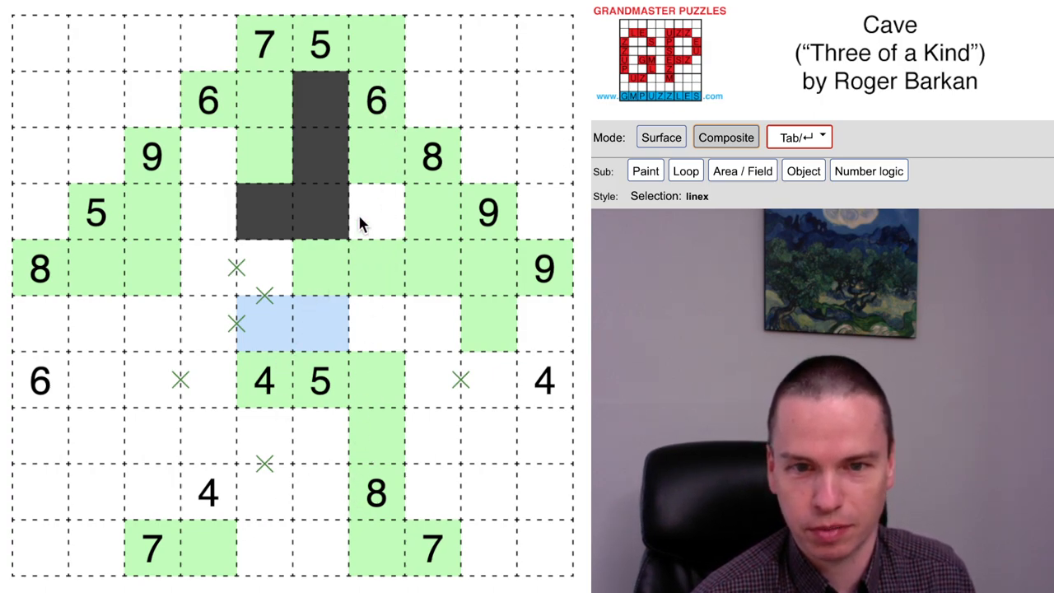
Shade green cave around the bottom 7s and lower 4, then mark two cells beside the right 4 red
click(661, 137)
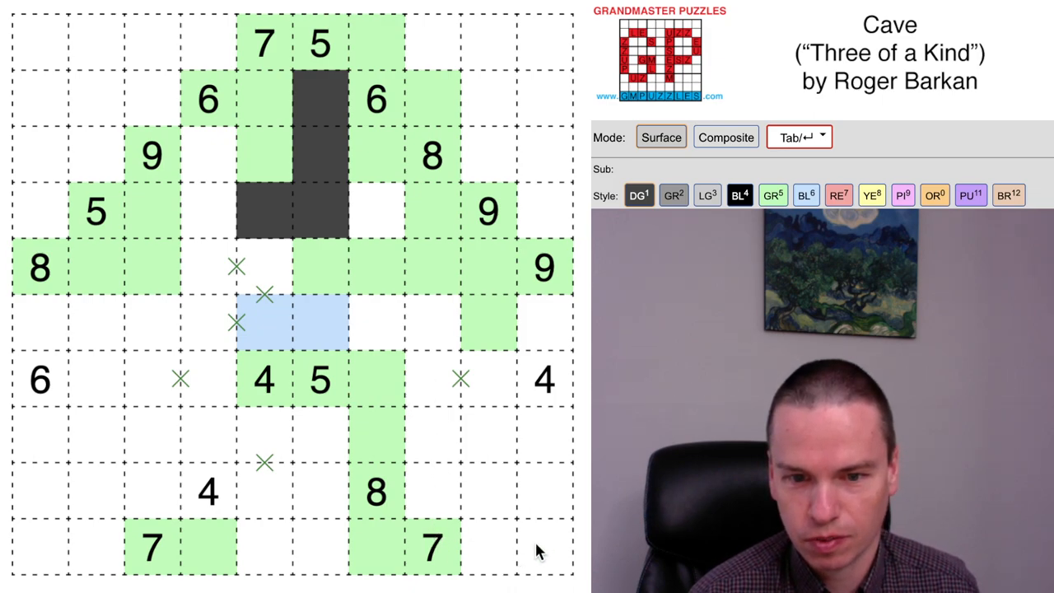
click(320, 550)
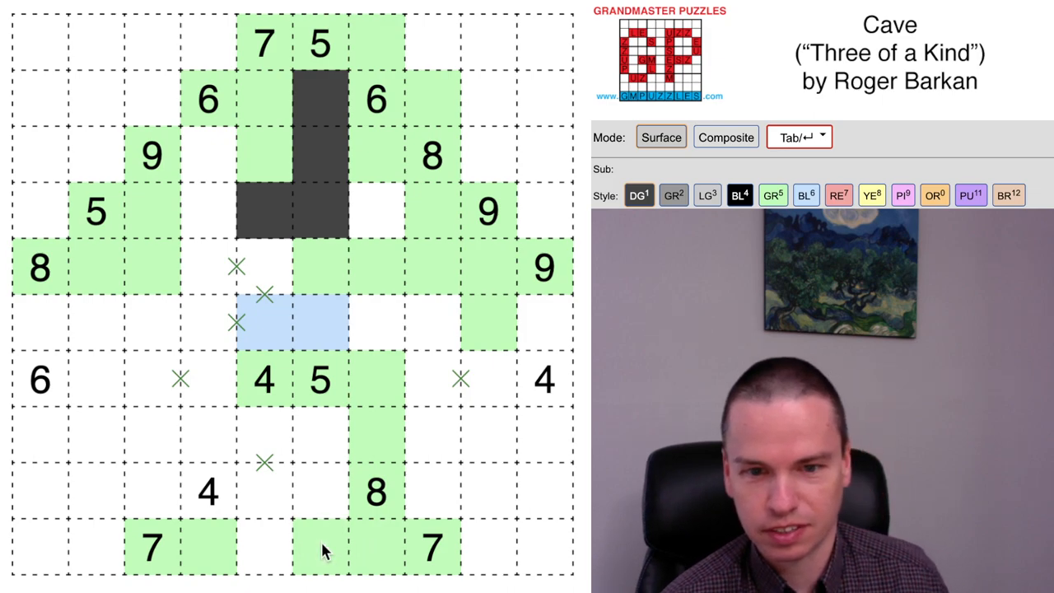
mouse_move(379, 550)
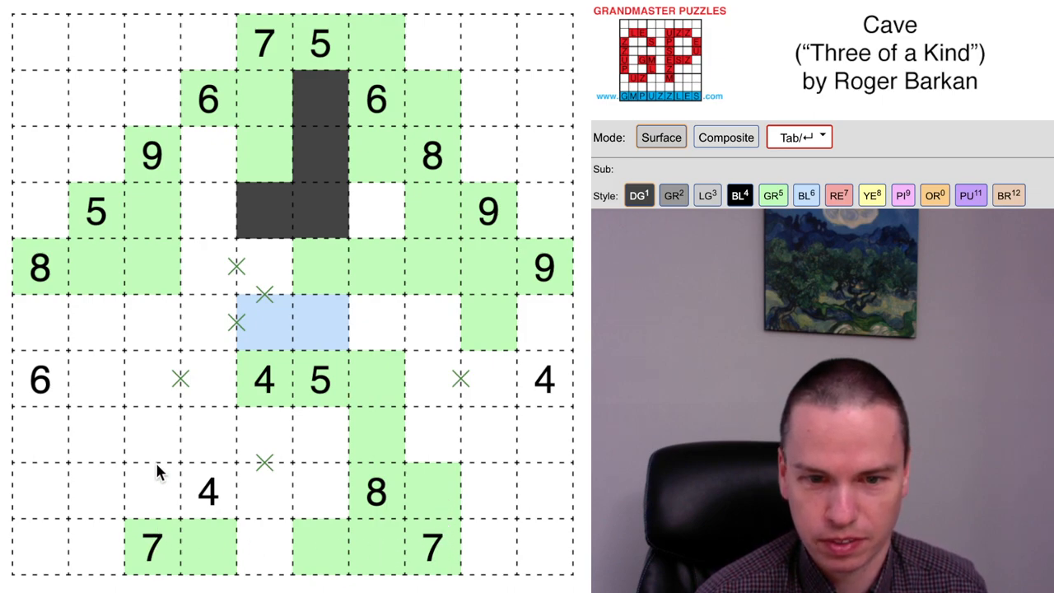
click(151, 491)
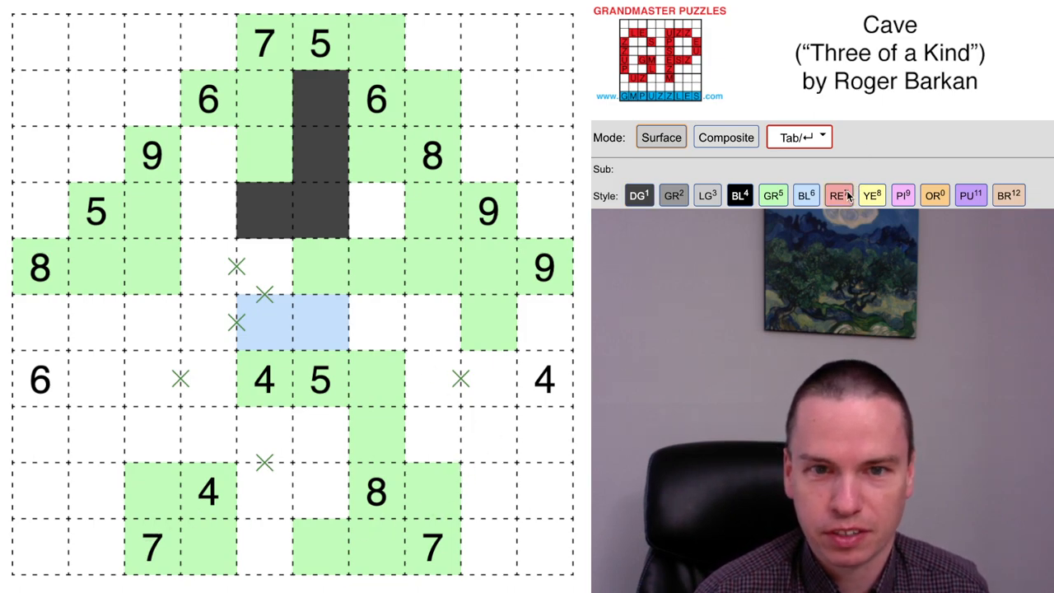
click(461, 379)
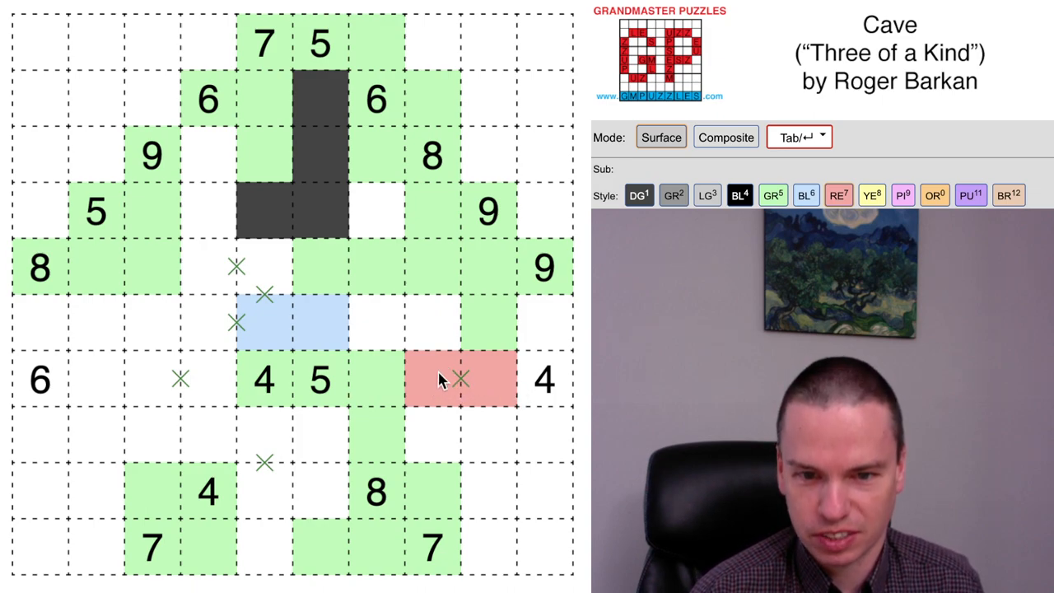
Add a red cell below the red pair, try a red path across the middle, then clear the trial cells
click(485, 437)
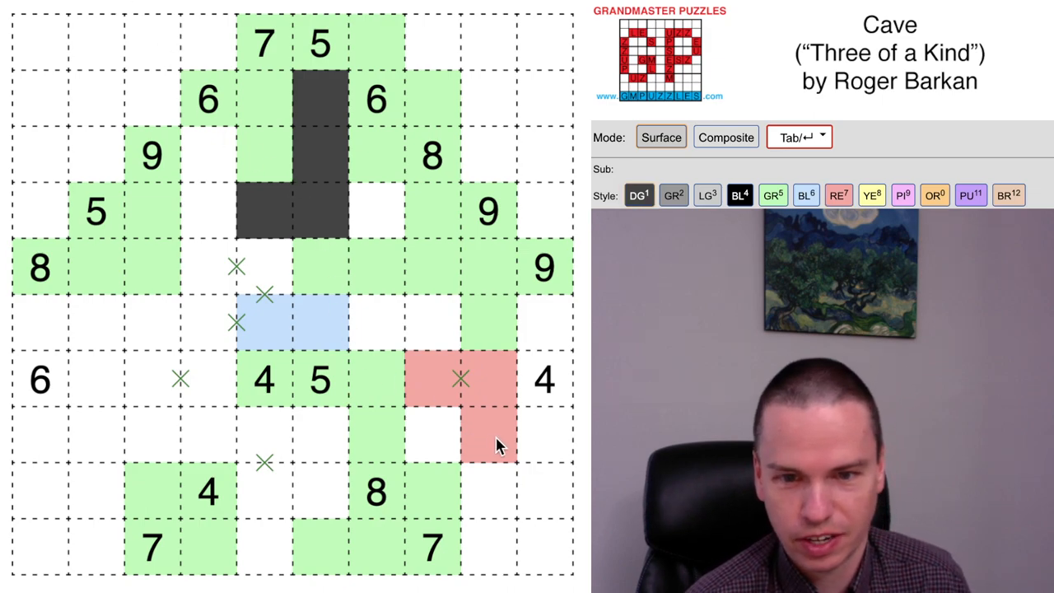
click(487, 431)
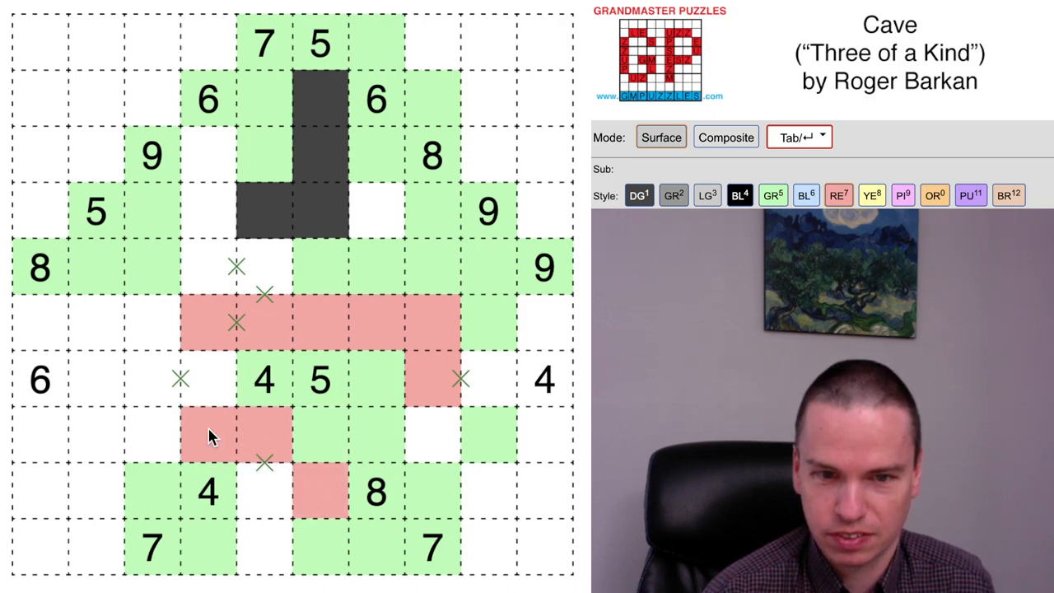
click(150, 323)
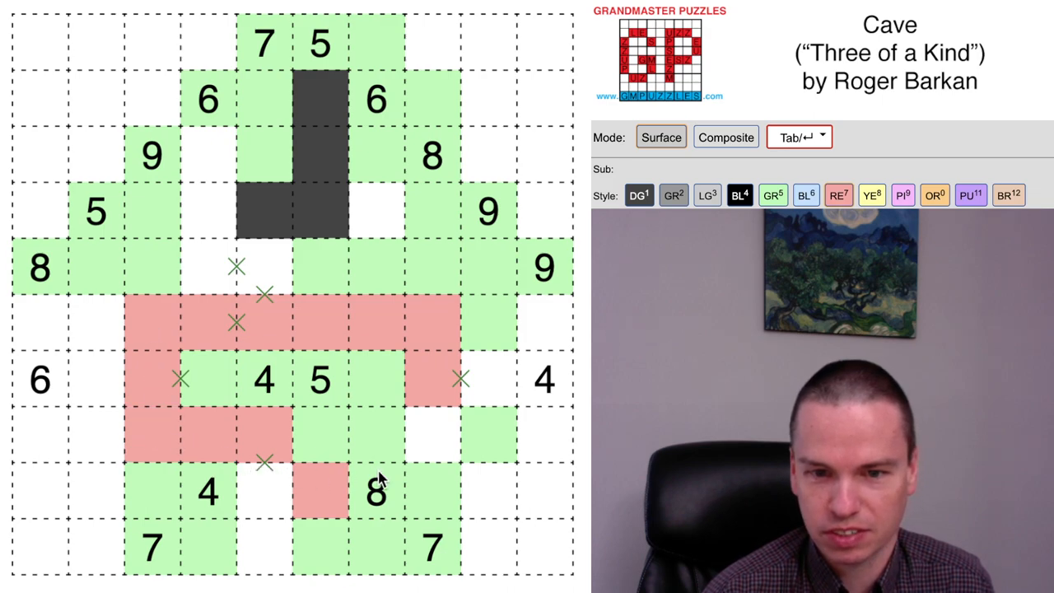
mouse_move(403, 511)
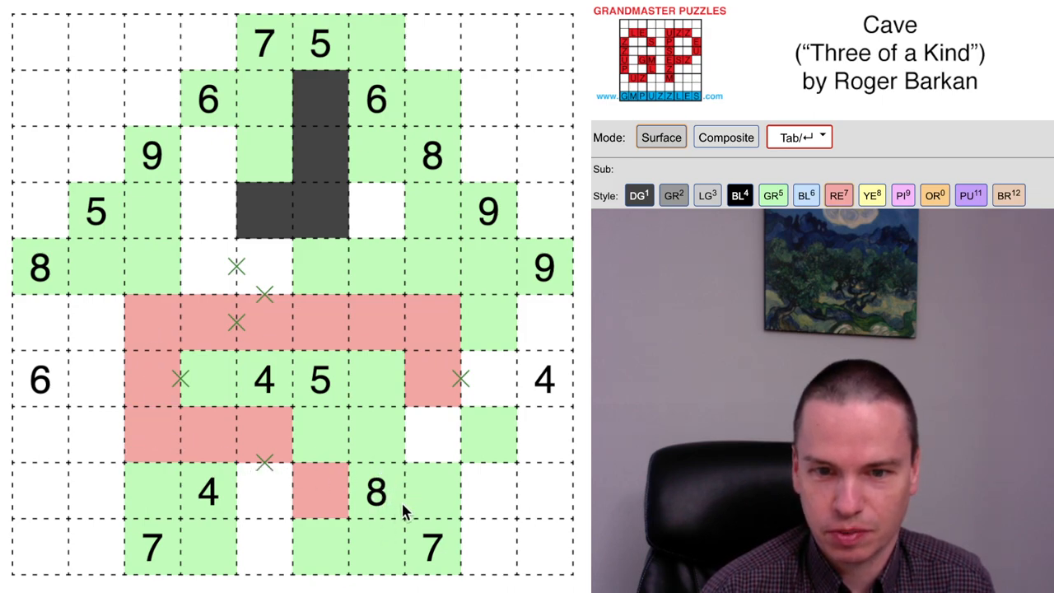
mouse_move(392, 507)
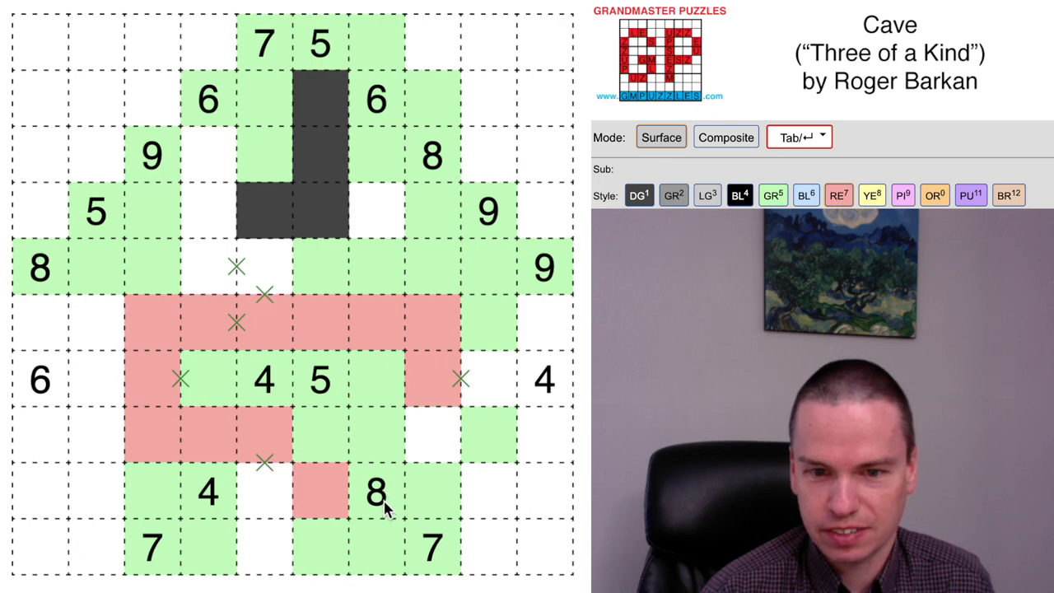
click(375, 321)
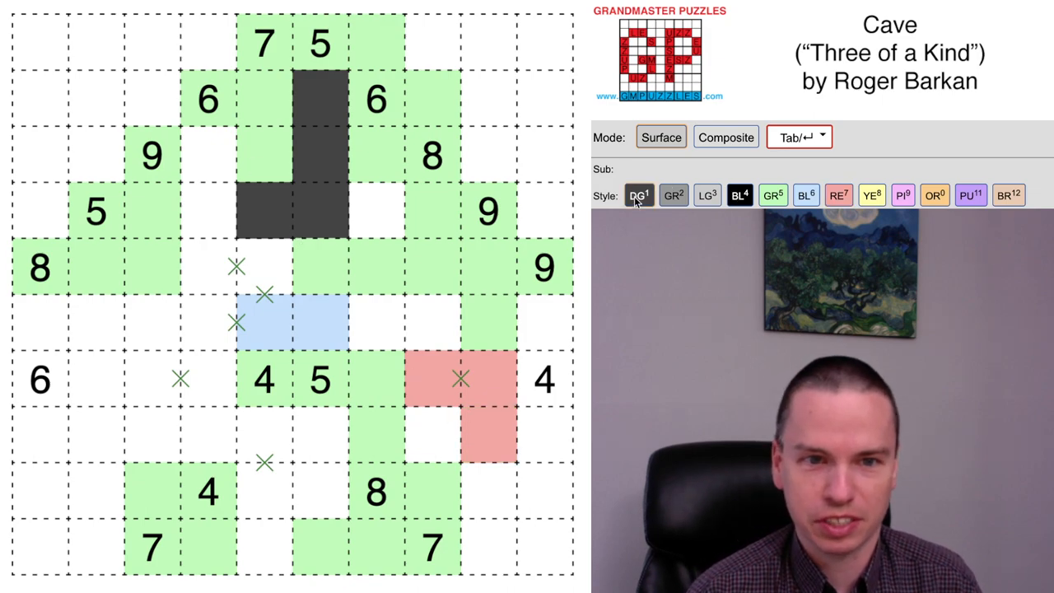
Turn the red cells by the right 4 into walls and add walls along the centre, right and bottom
click(487, 434)
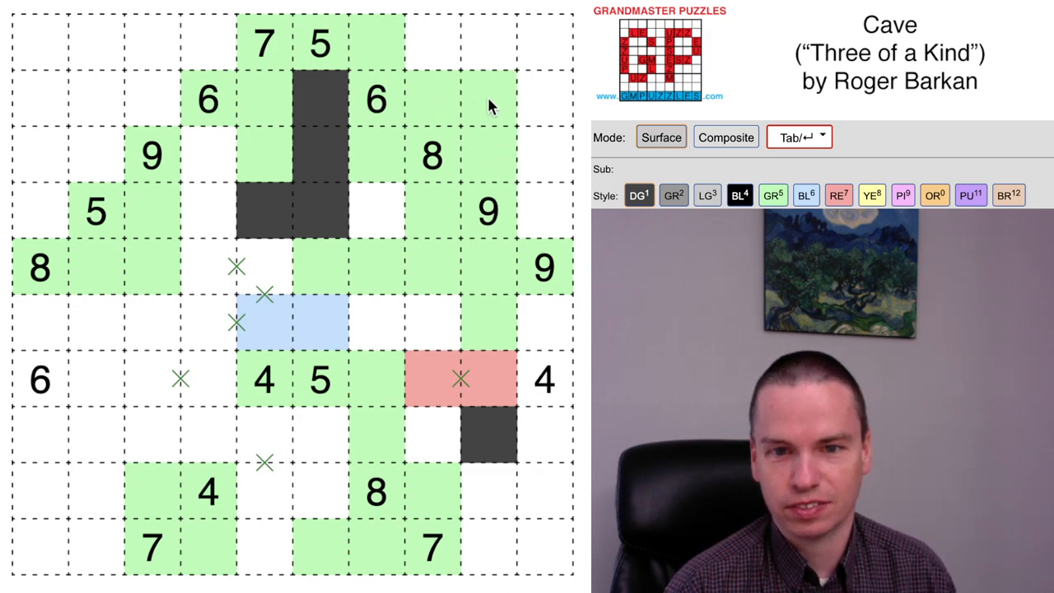
click(316, 211)
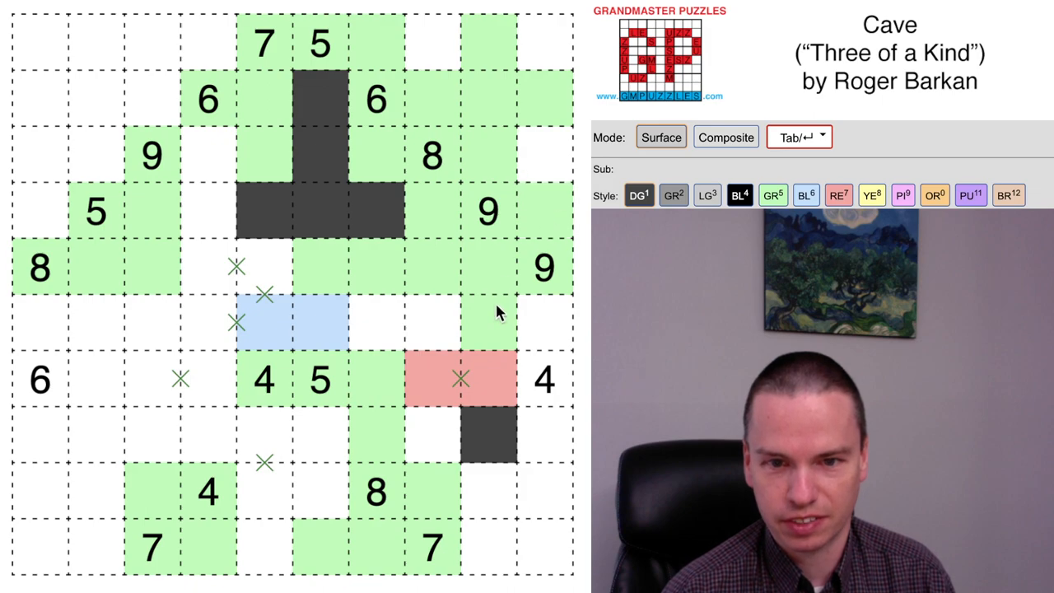
click(432, 378)
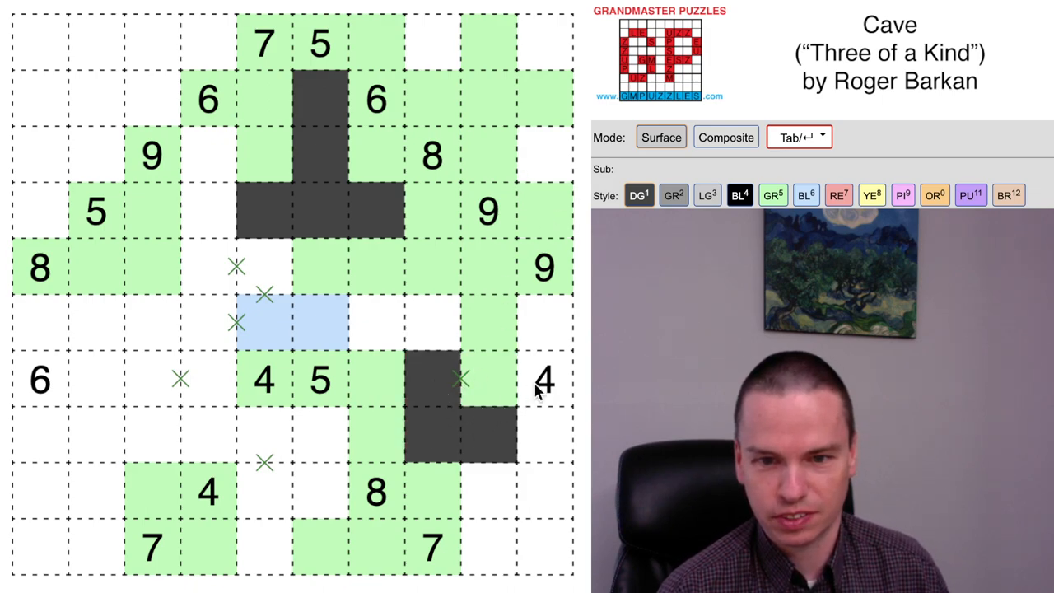
click(544, 379)
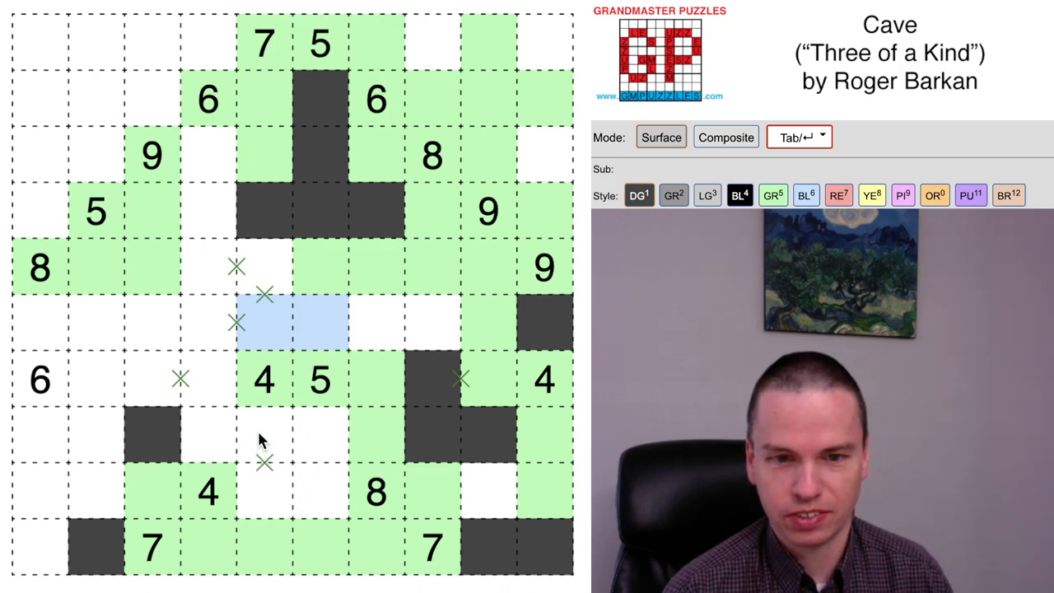
Build the wall row under the central 4 and 5 and fill walls and cave across the upper grid
click(263, 436)
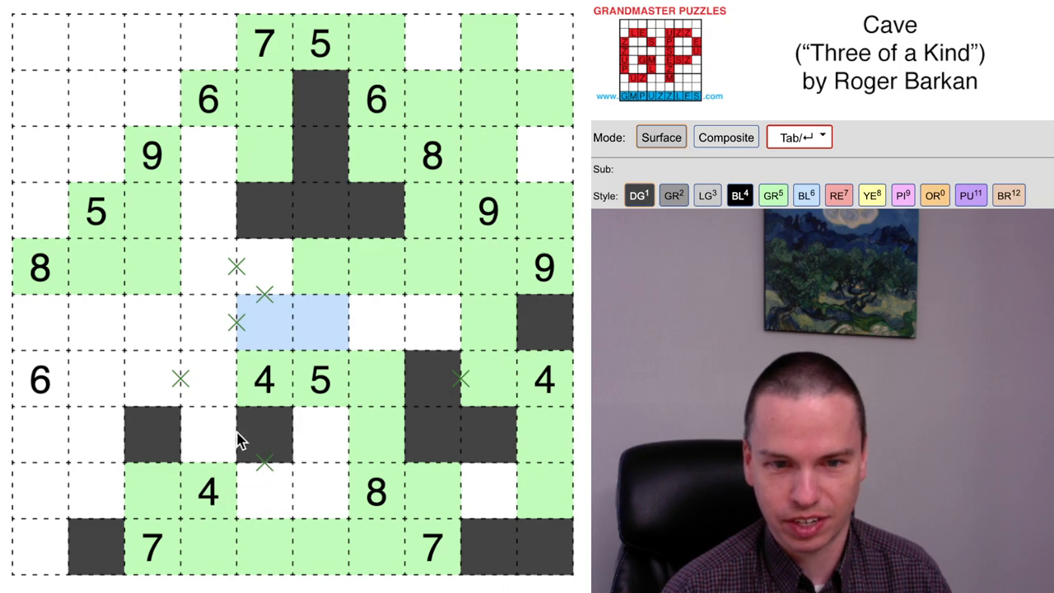
click(206, 437)
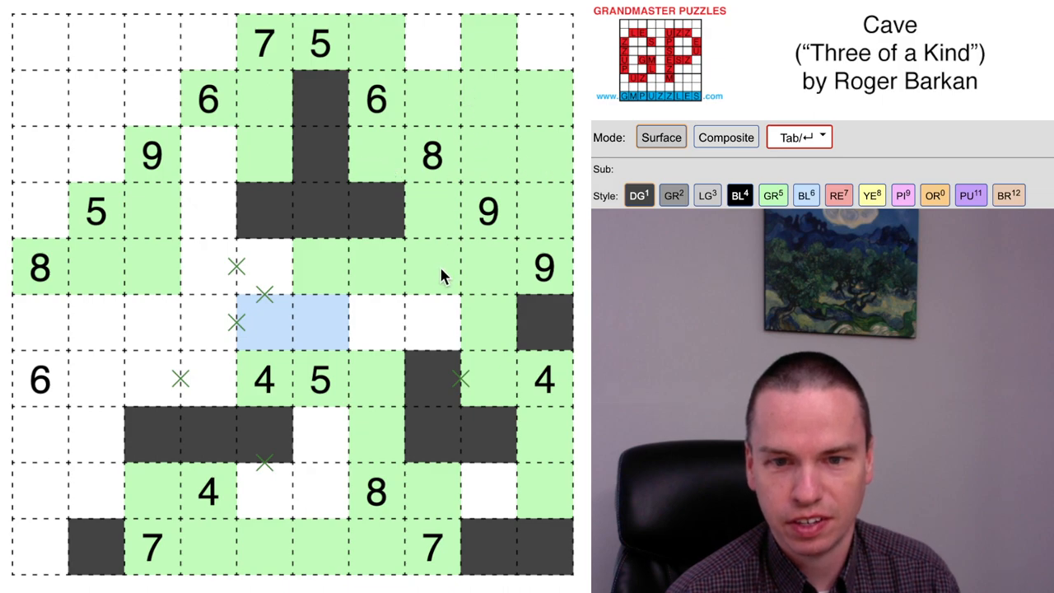
mouse_move(389, 495)
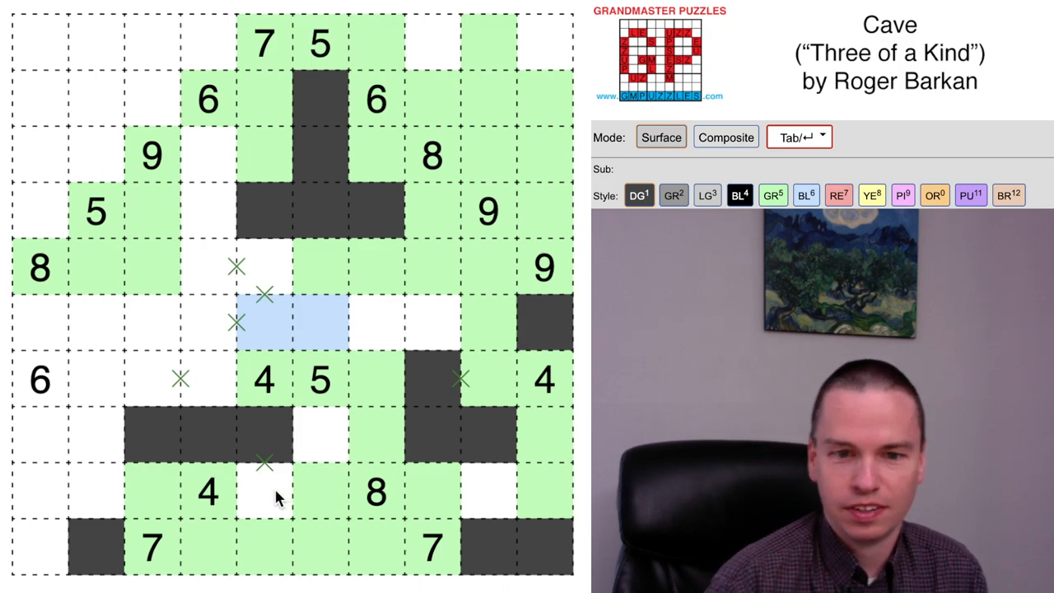
click(264, 491)
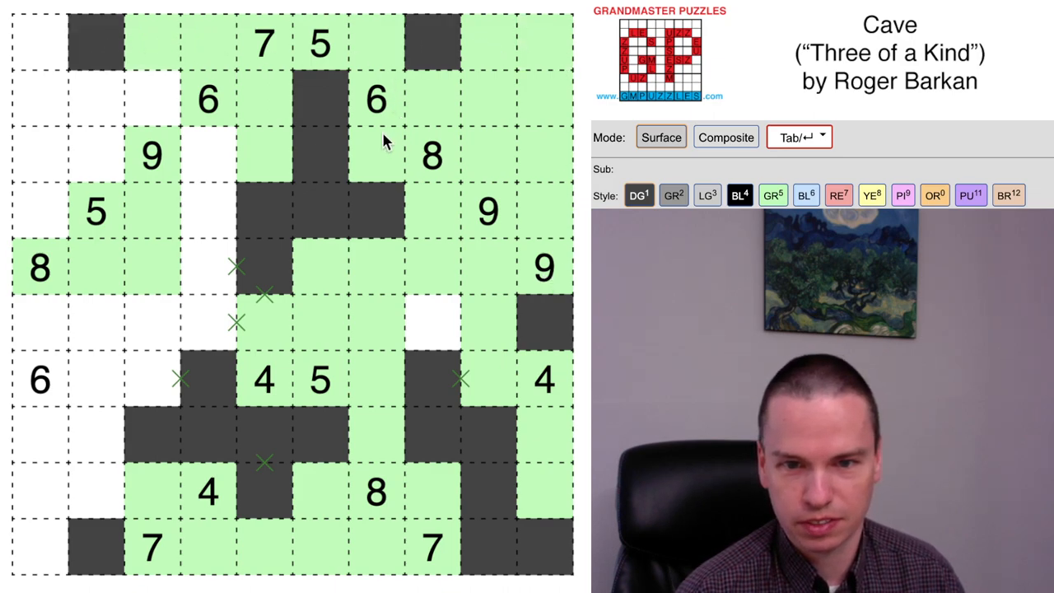
Extend the left-centre wall downward and shade the cell below-left of the right 9 green
click(432, 326)
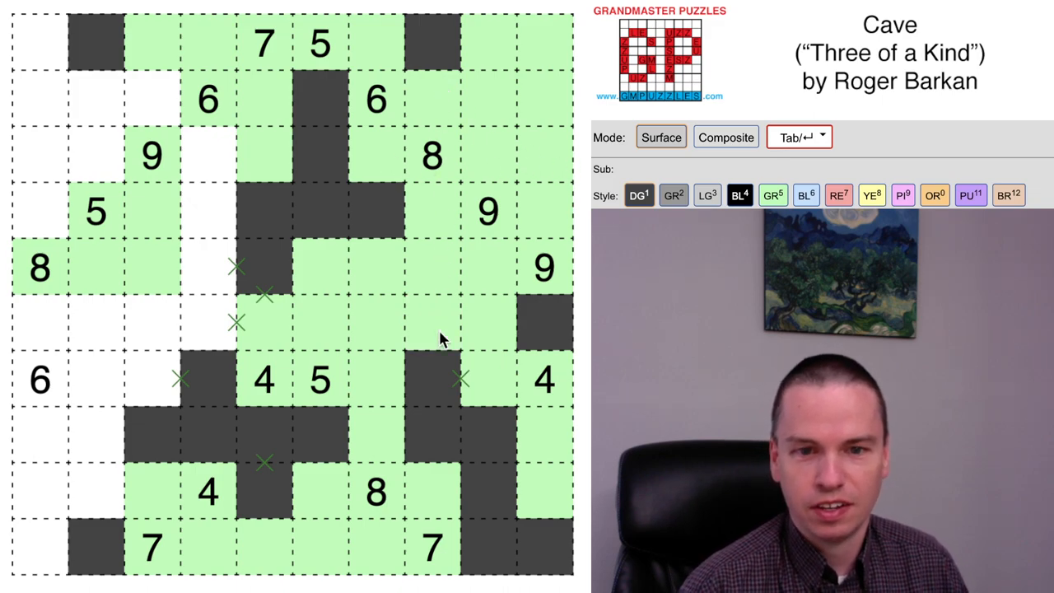
mouse_move(273, 227)
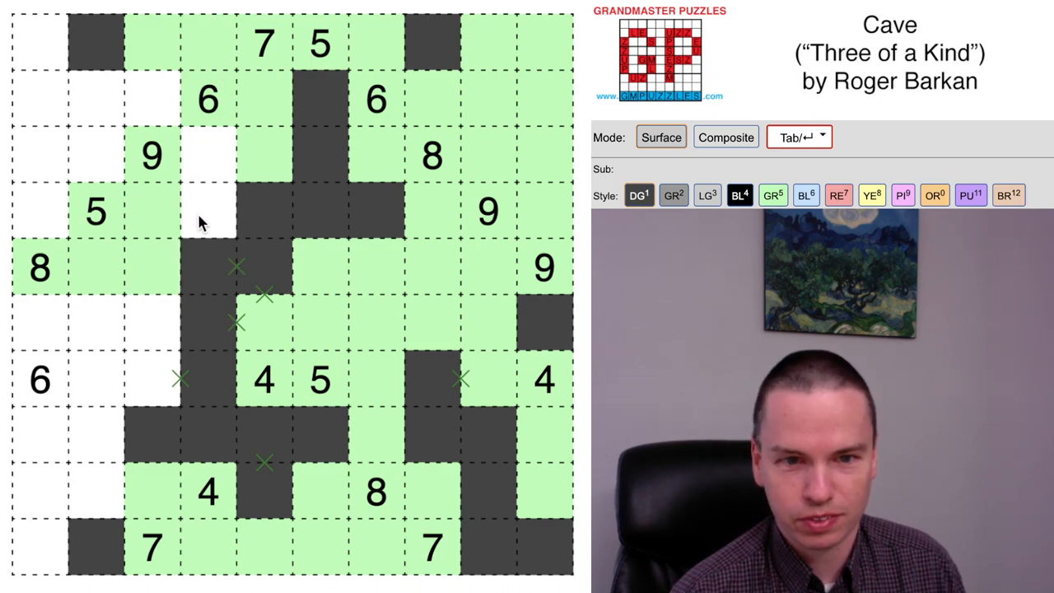
mouse_move(239, 115)
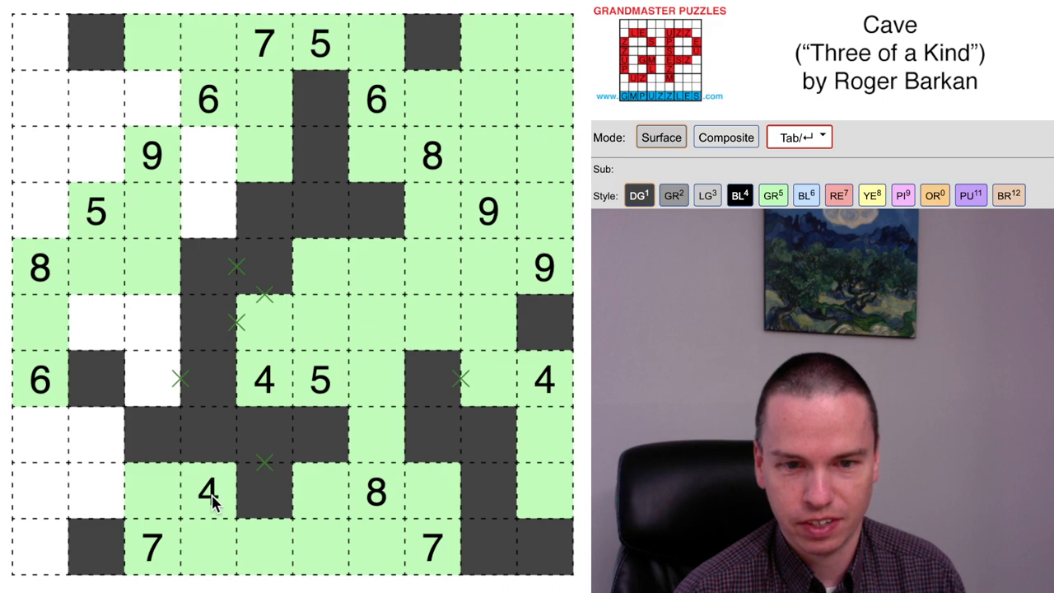
Shade the last white cells along the left edge and bottom to finish the grid
click(36, 491)
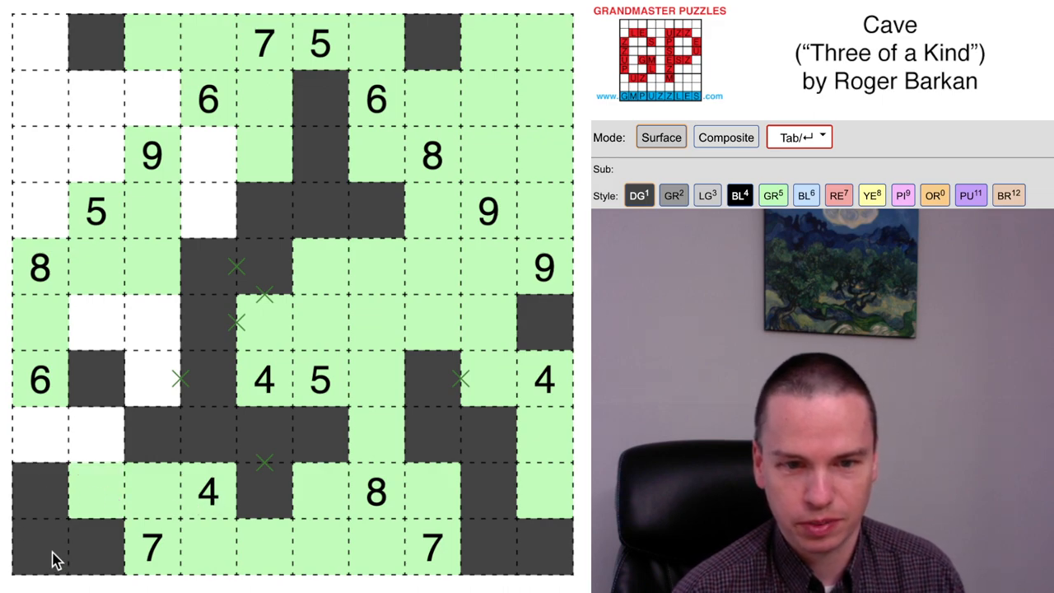
mouse_move(50, 279)
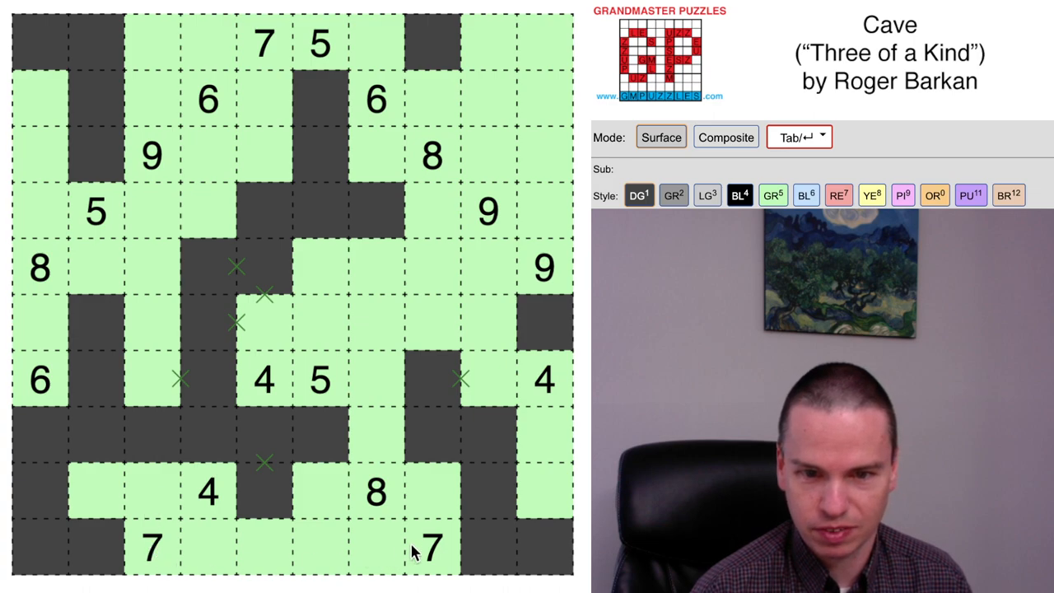
click(485, 436)
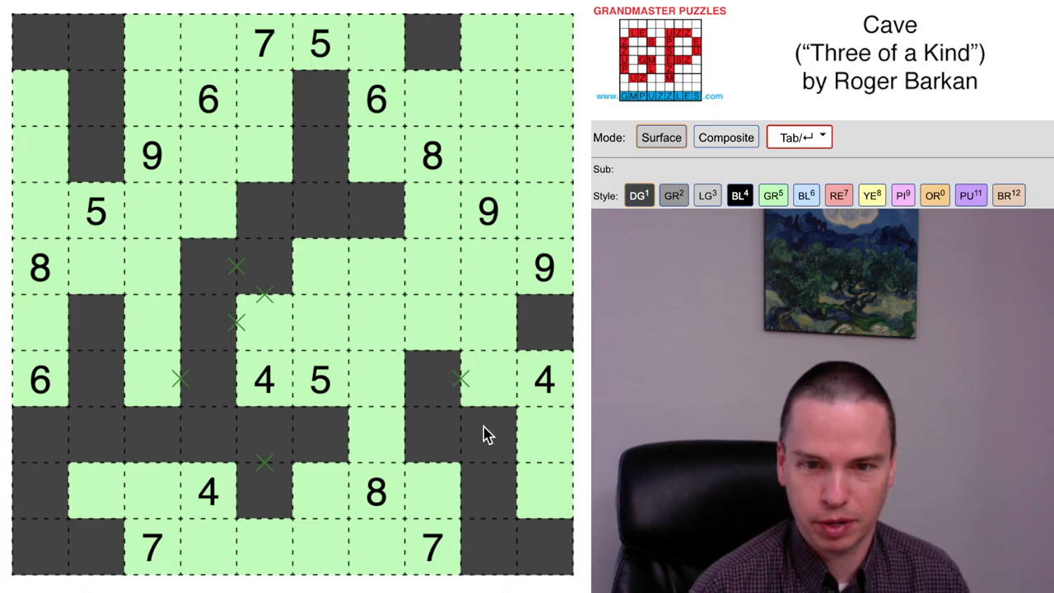
mouse_move(90, 429)
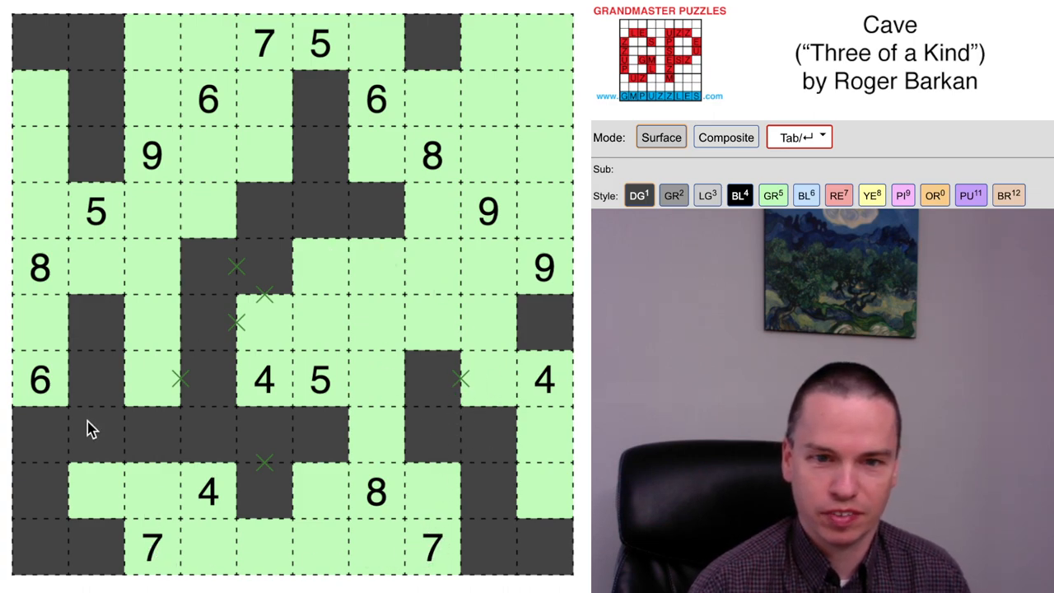